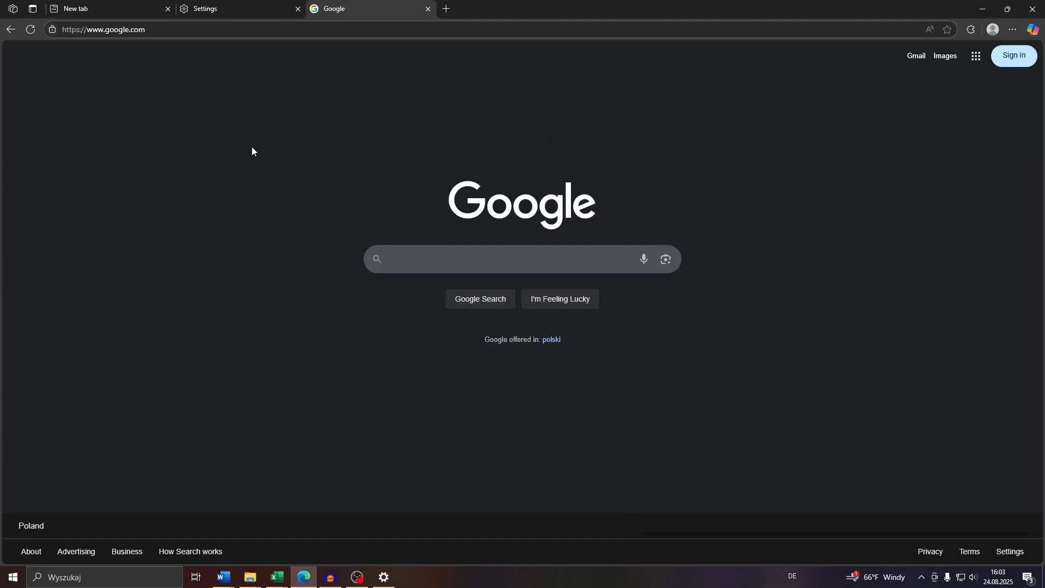
mouse_move(264, 154)
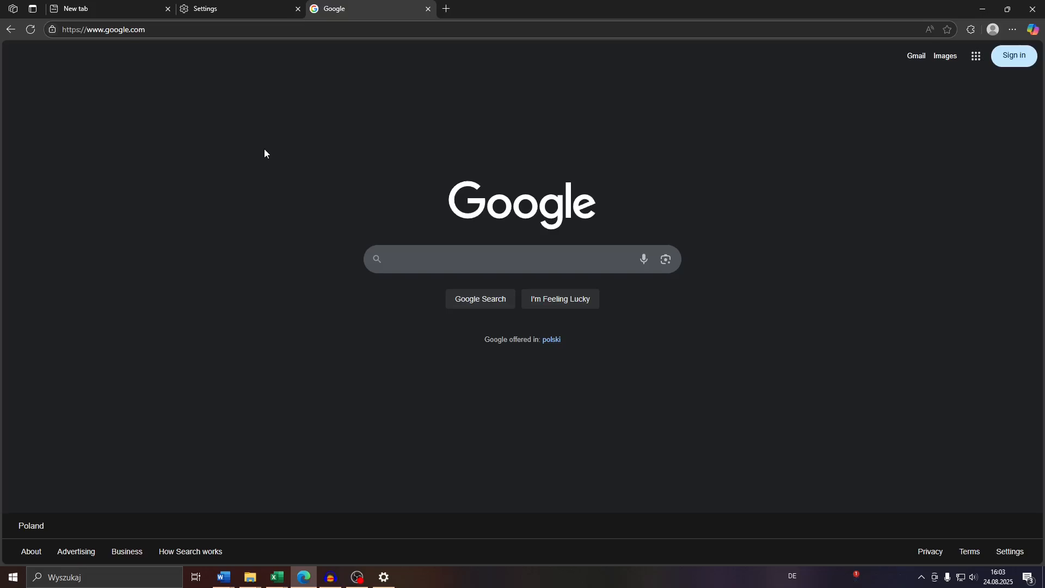
mouse_move(393, 359)
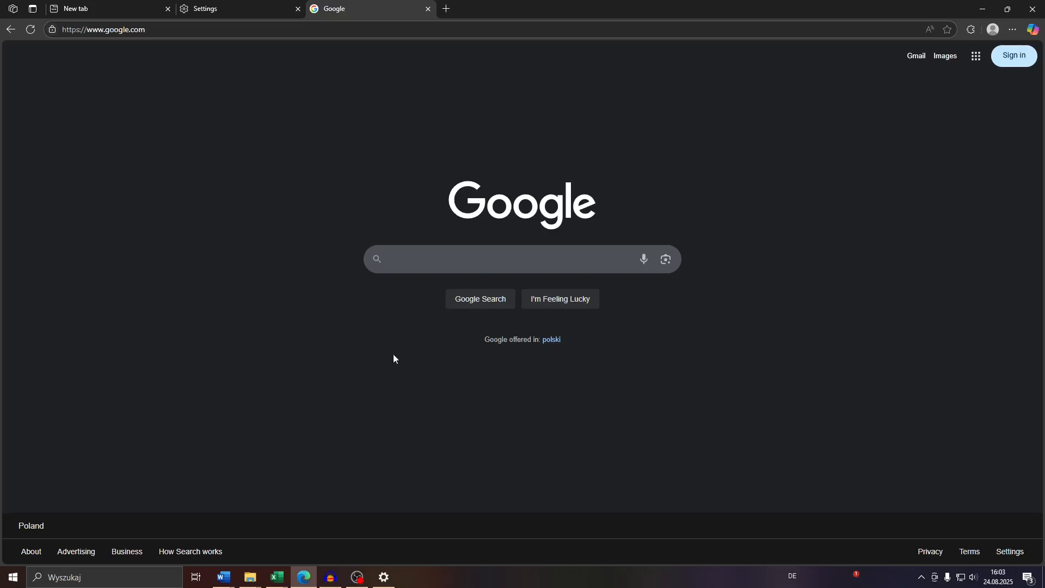
mouse_move(436, 161)
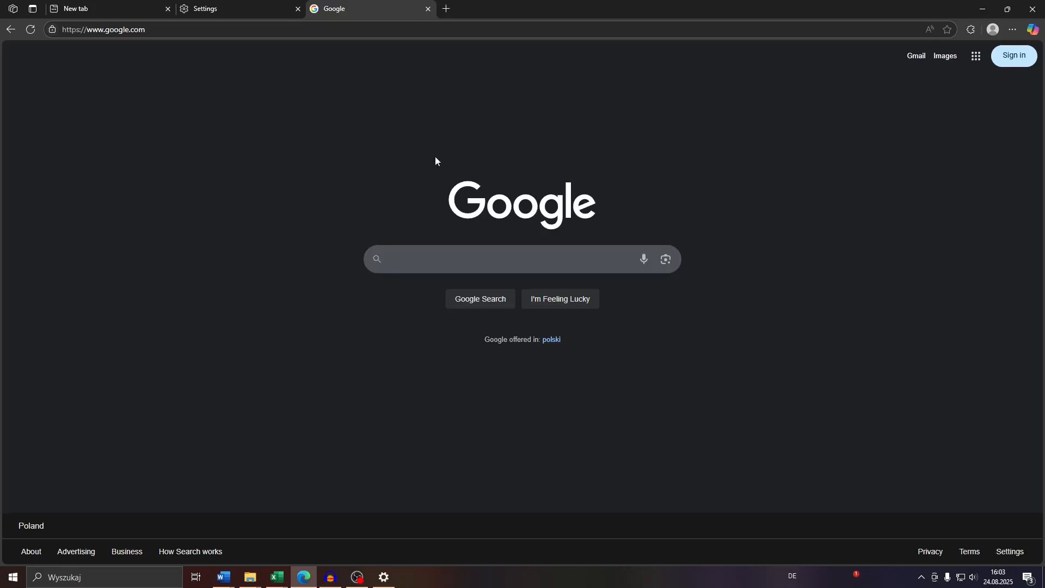
mouse_move(536, 195)
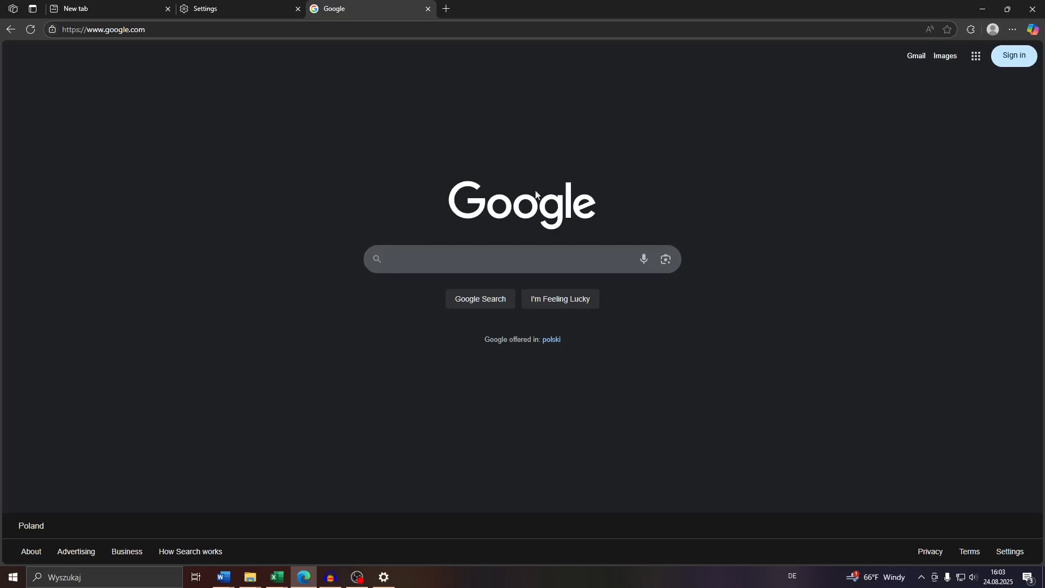
mouse_move(566, 175)
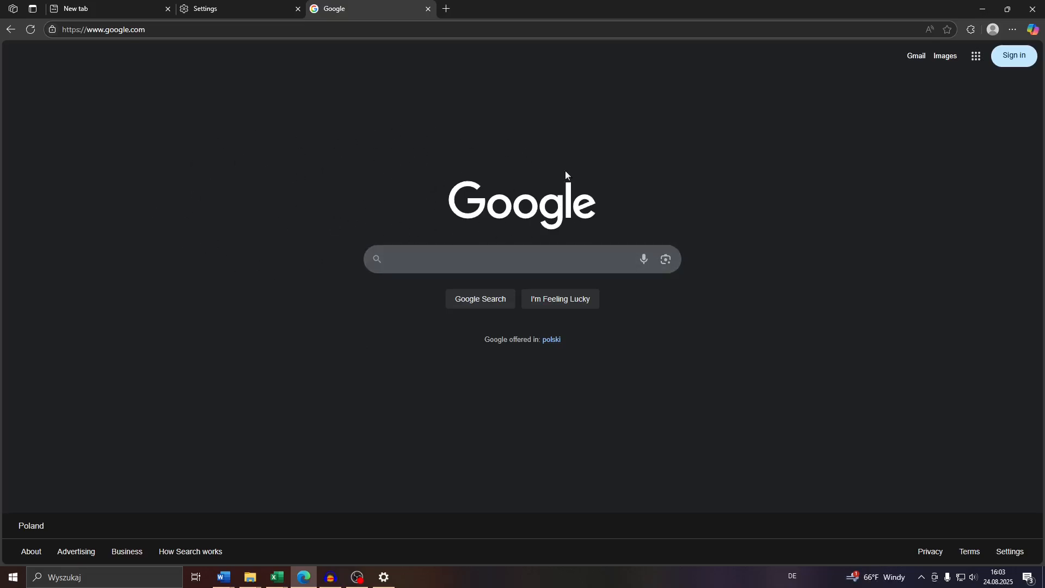
mouse_move(390, 169)
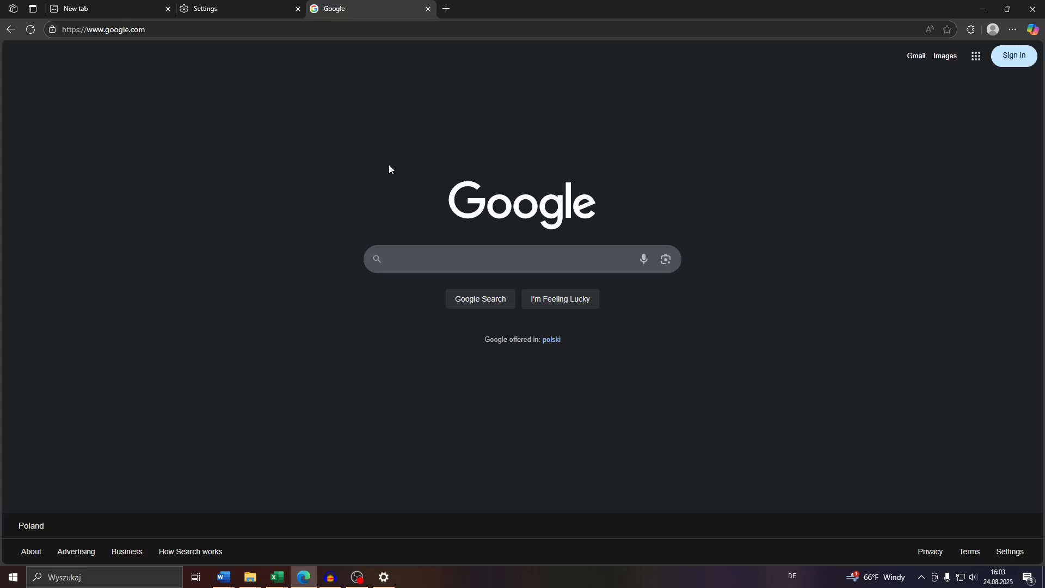
mouse_move(287, 152)
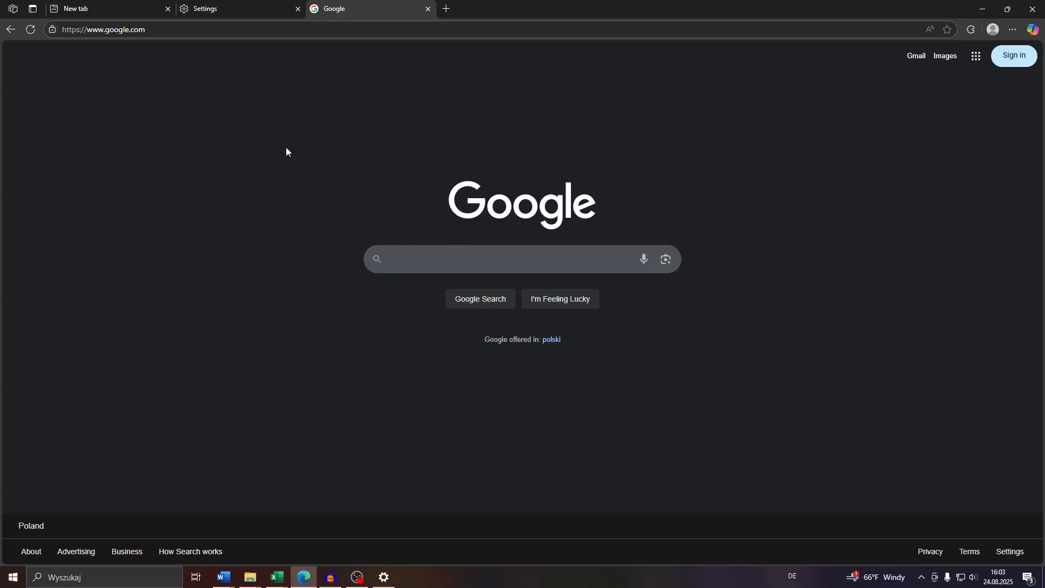
mouse_move(315, 162)
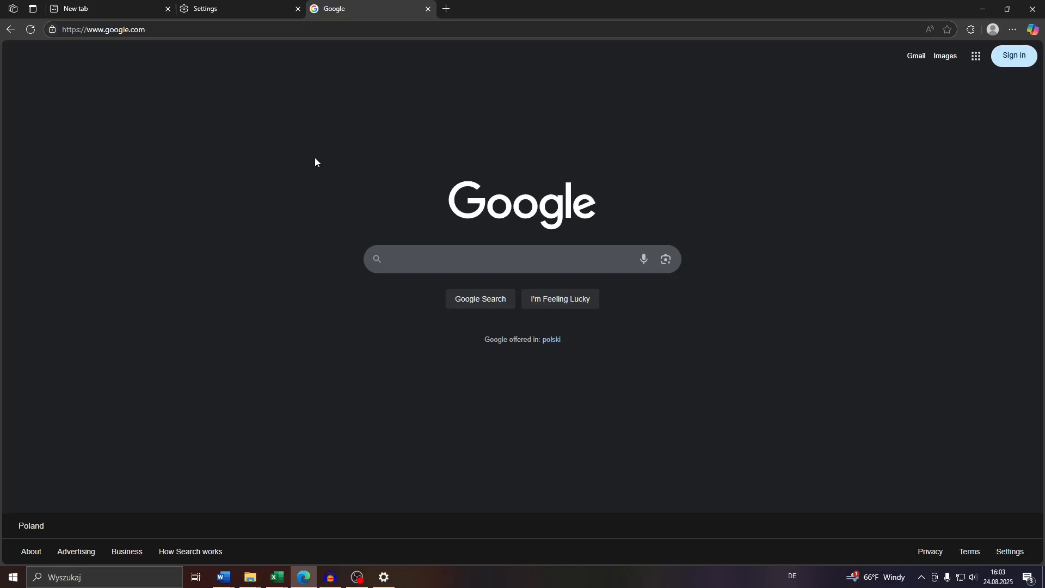
mouse_move(240, 173)
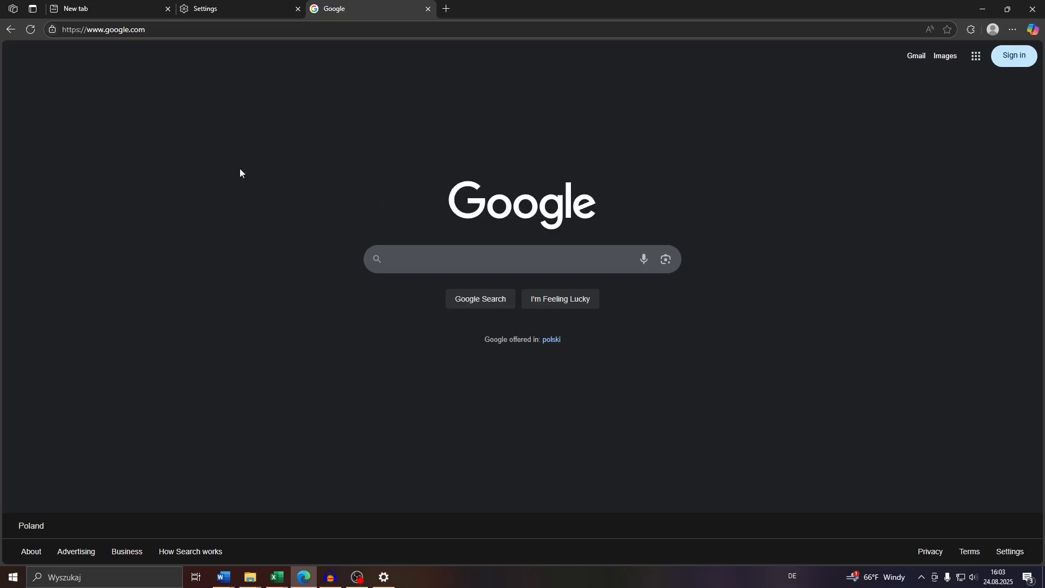
mouse_move(397, 155)
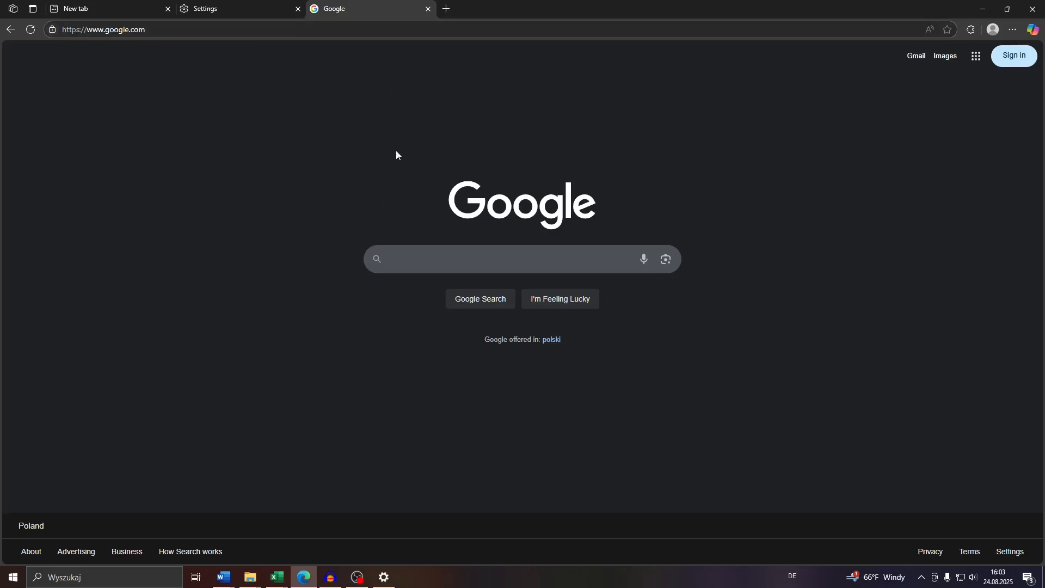
mouse_move(335, 70)
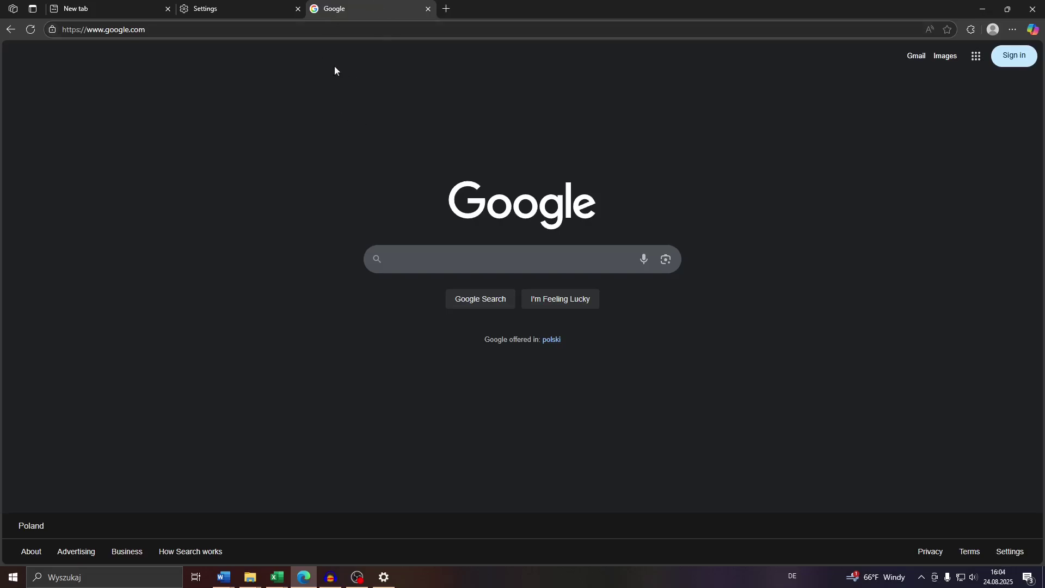
mouse_move(340, 110)
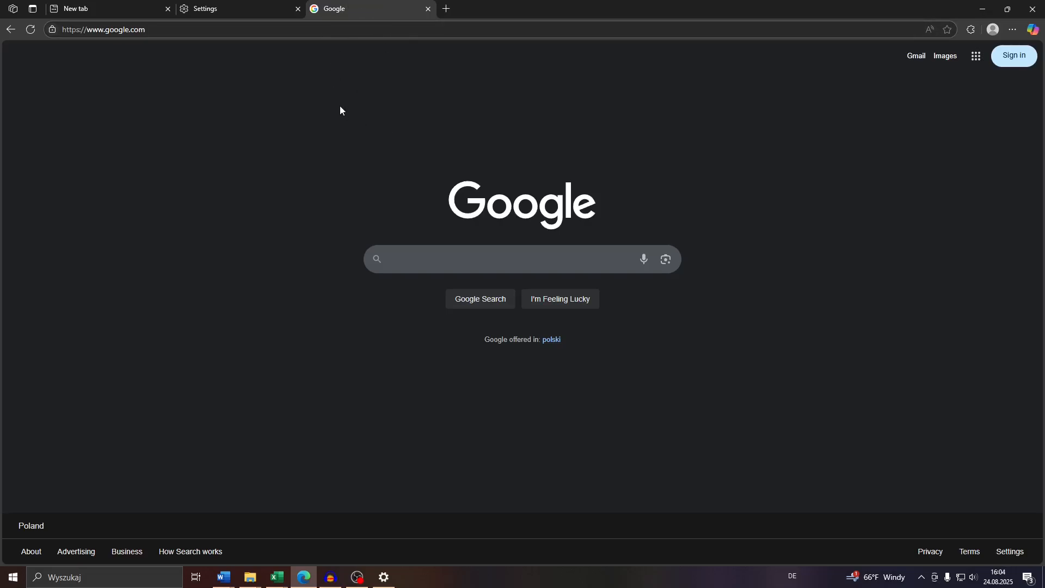
mouse_move(343, 137)
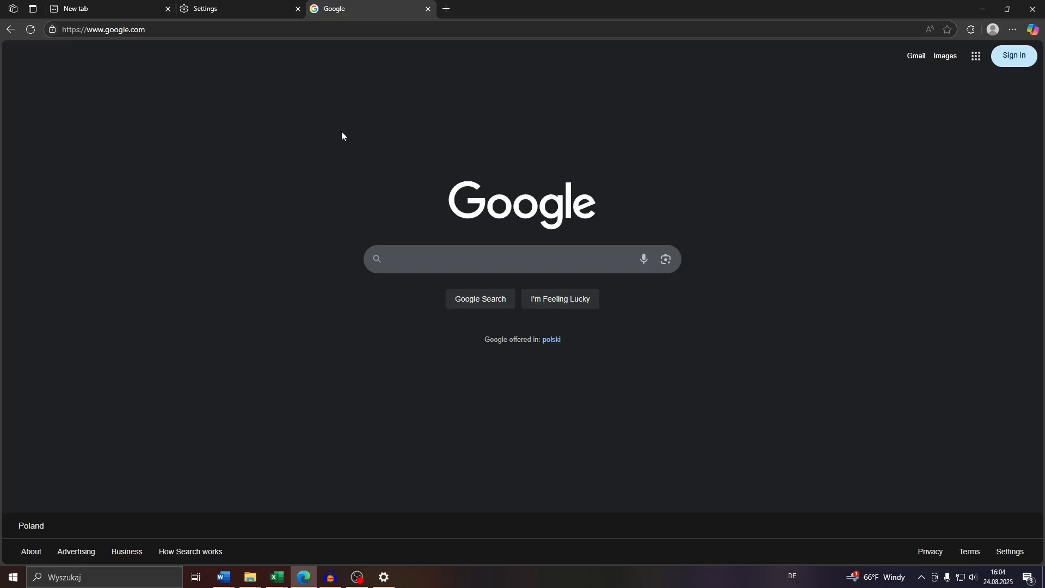
mouse_move(339, 18)
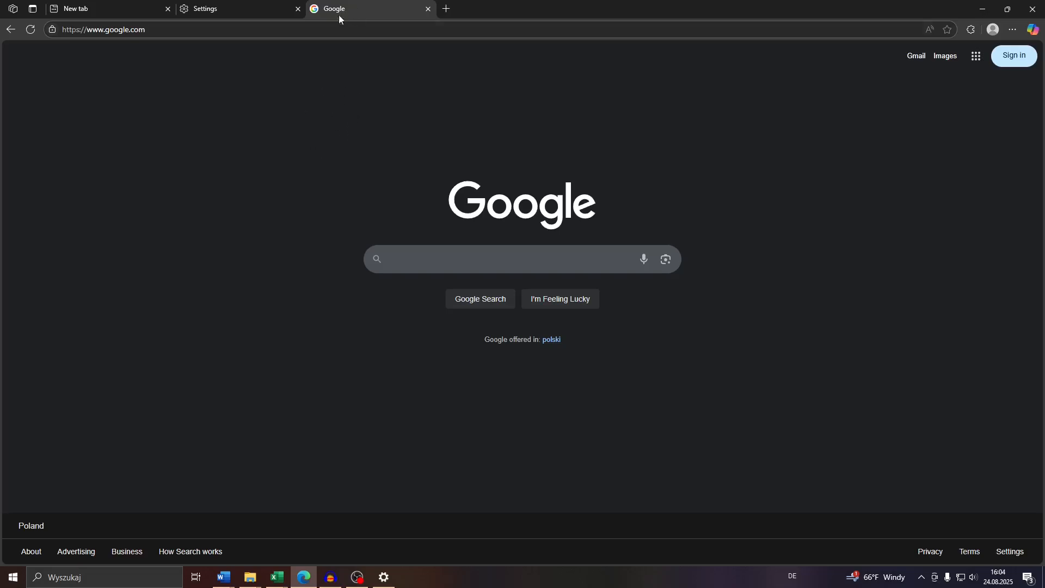
mouse_move(330, 106)
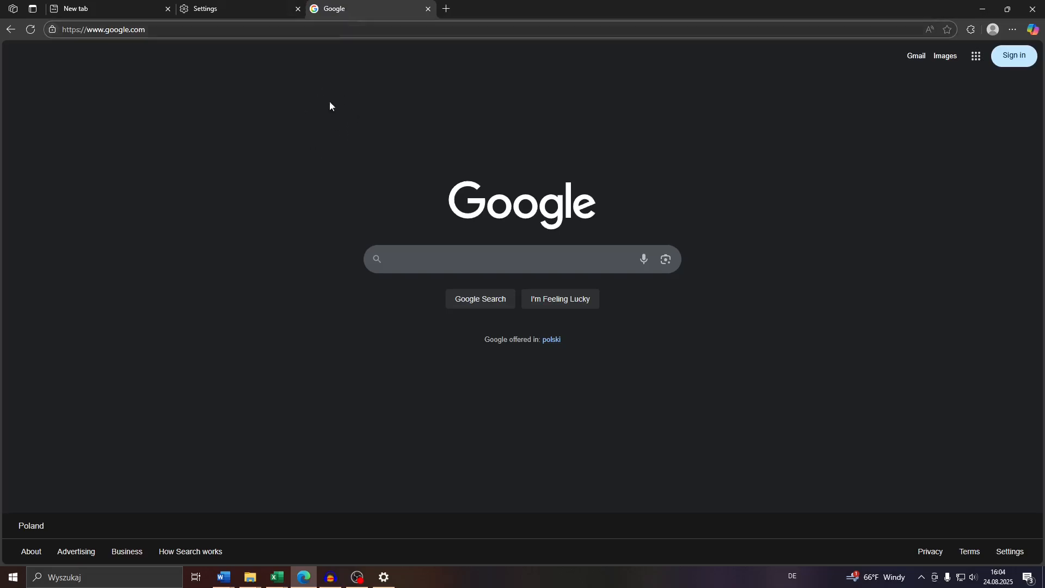
mouse_move(297, 78)
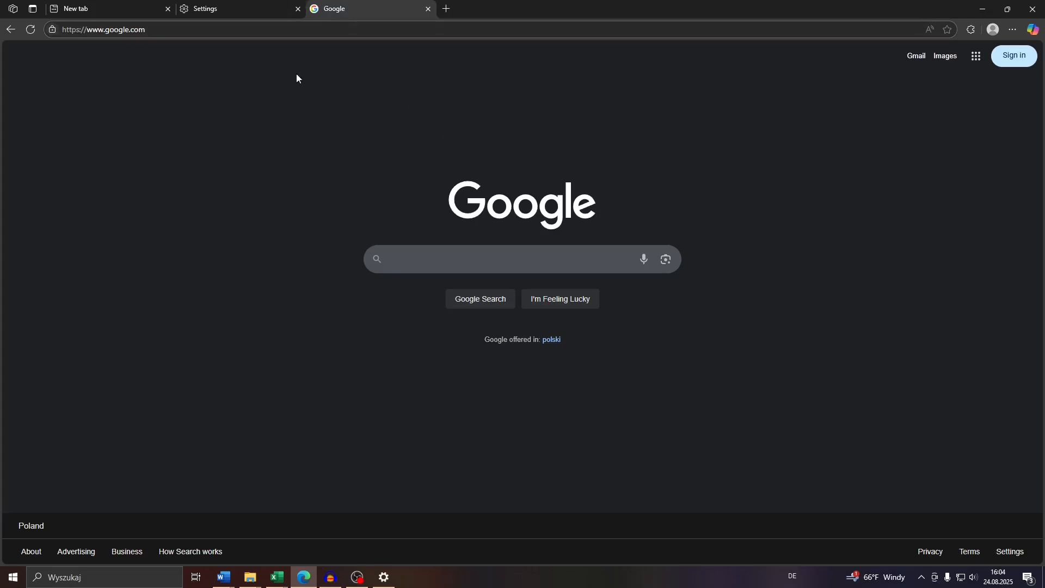
mouse_move(309, 94)
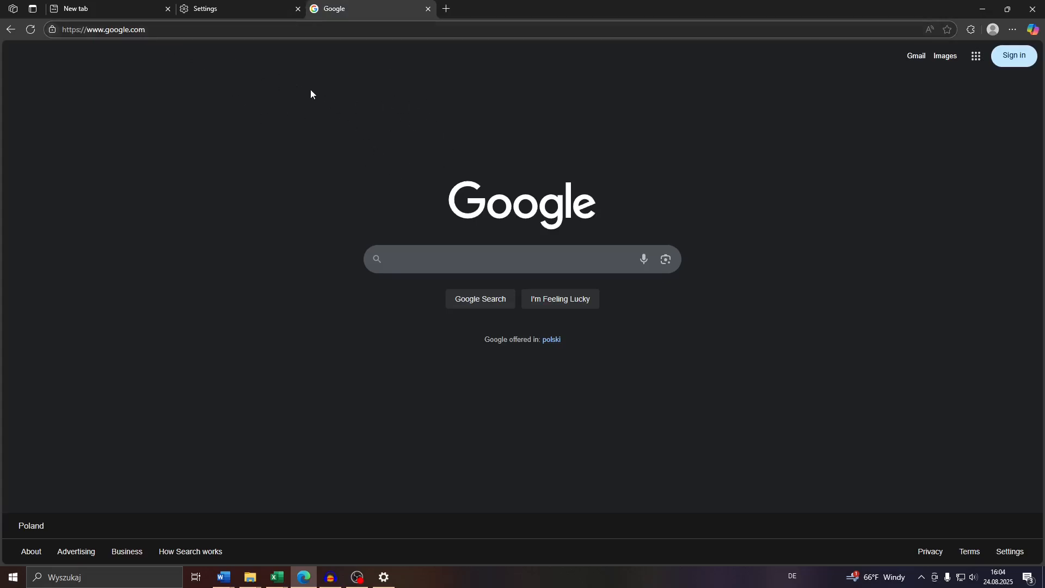
- Bring up the context menu for the Google tab to unmute it
right_click(363, 9)
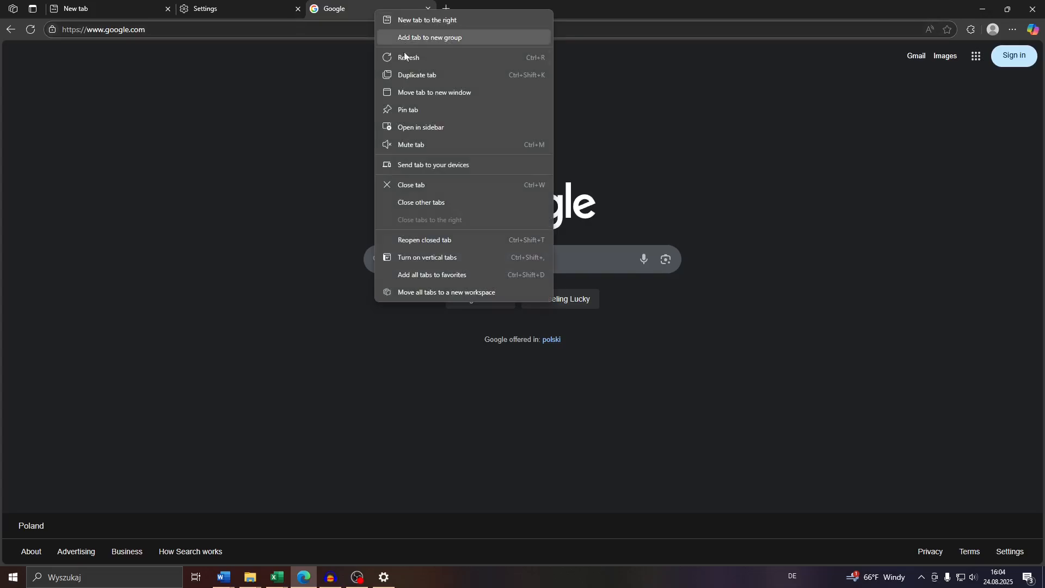
mouse_move(410, 146)
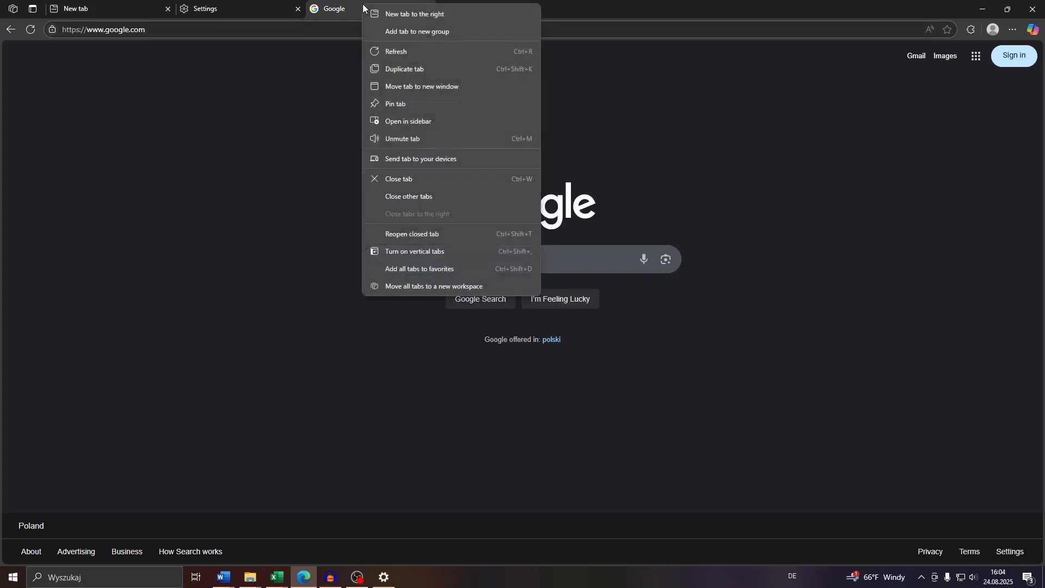
mouse_move(402, 144)
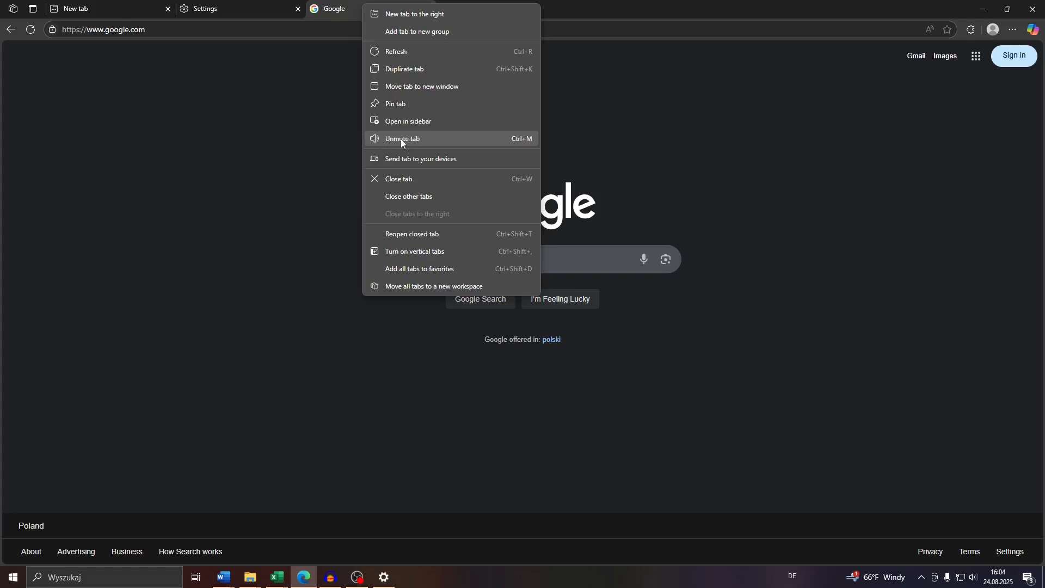
mouse_move(525, 144)
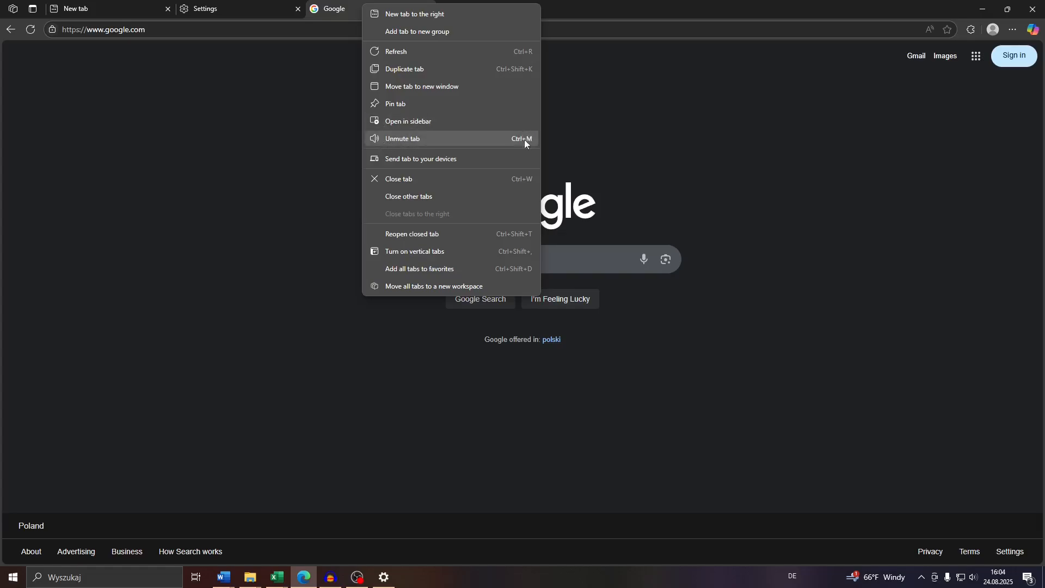
mouse_move(416, 147)
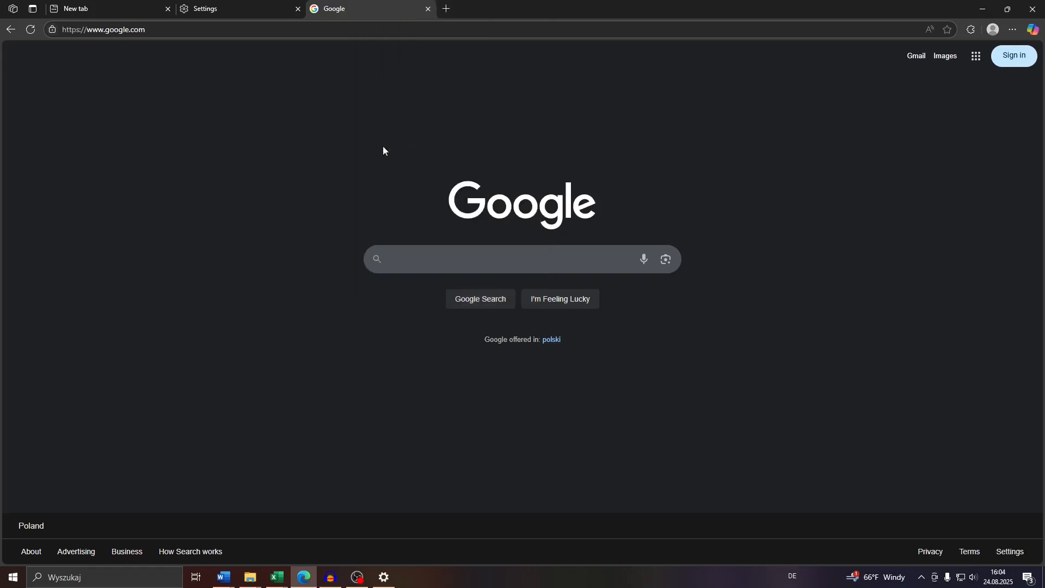
mouse_move(533, 156)
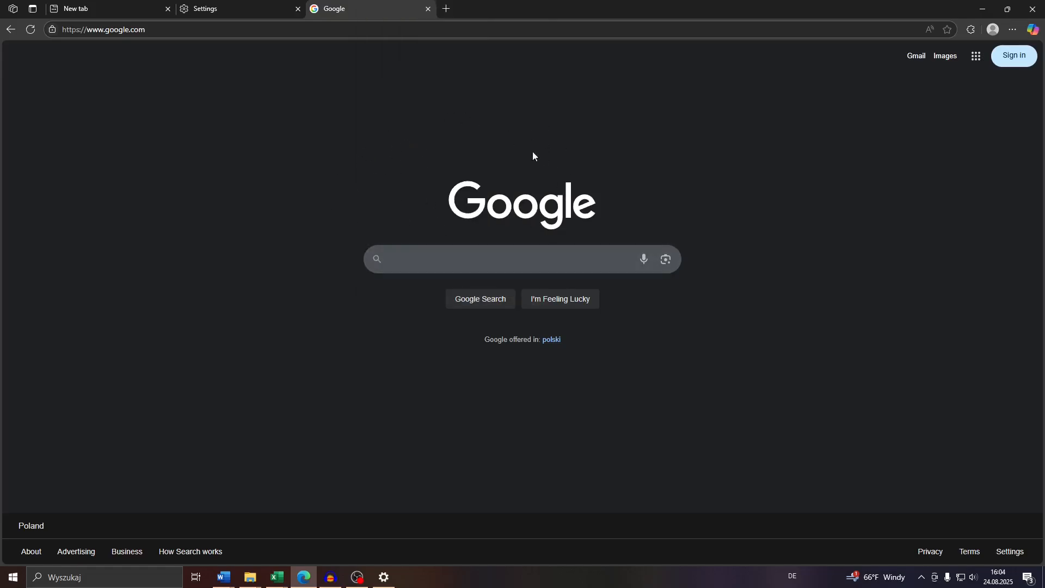
mouse_move(403, 128)
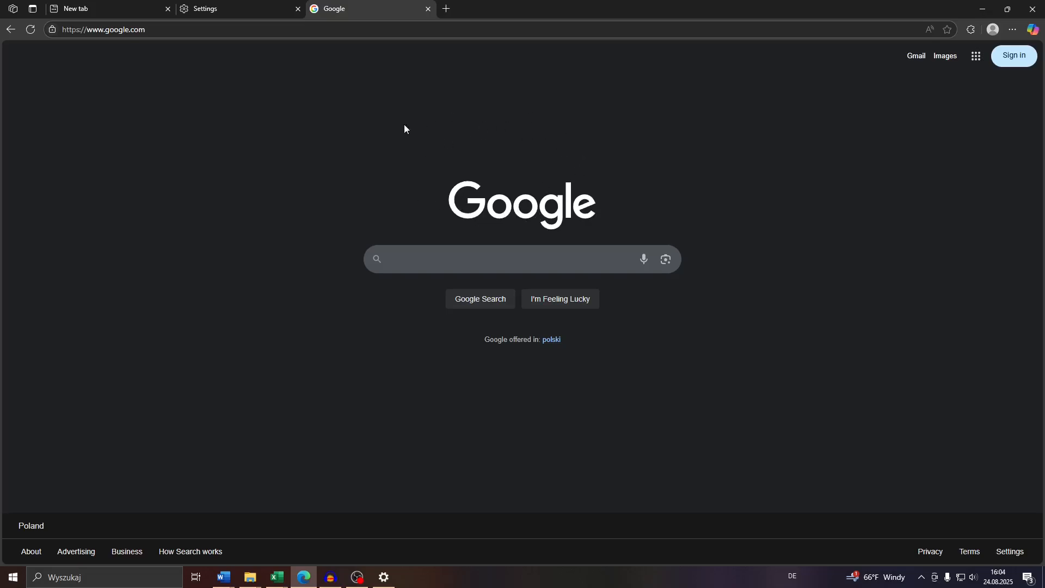
mouse_move(382, 6)
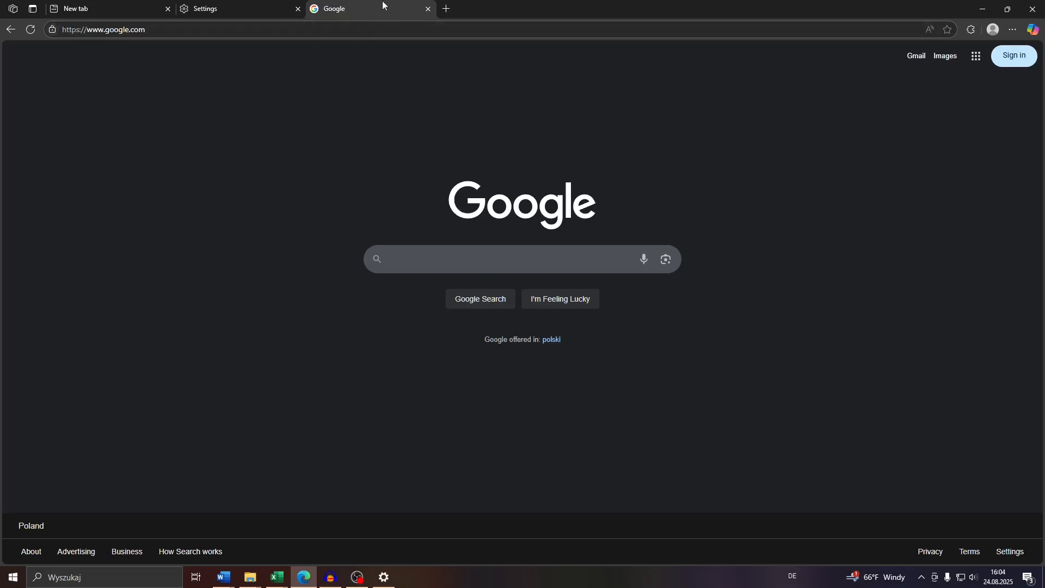
mouse_move(286, 228)
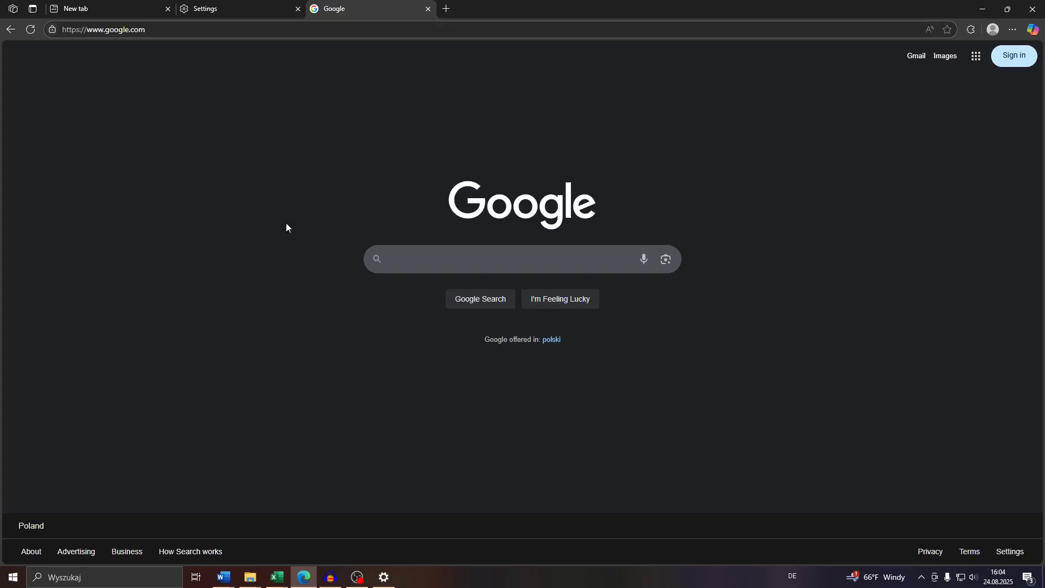
mouse_move(248, 210)
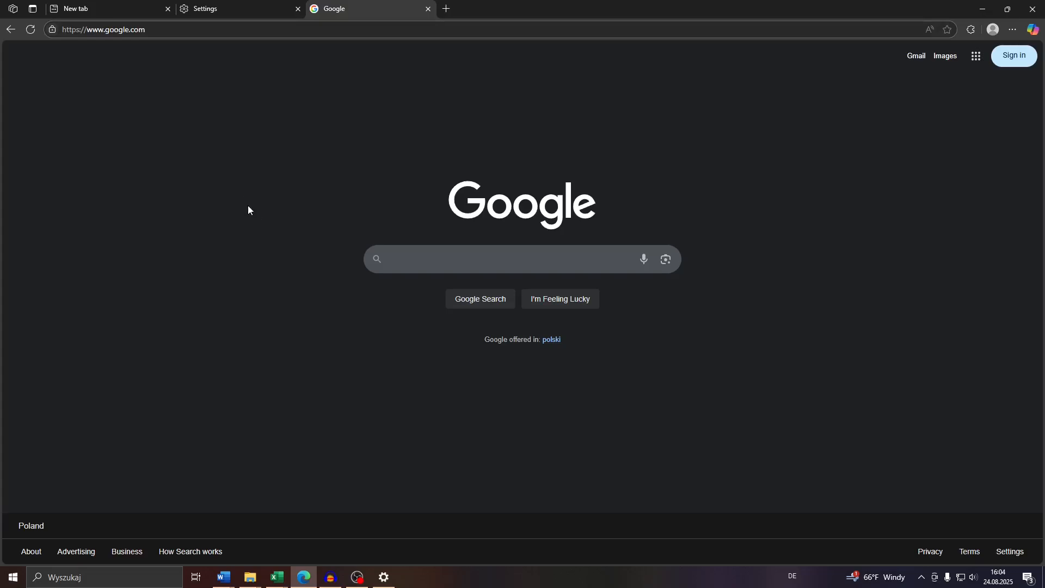
mouse_move(253, 327)
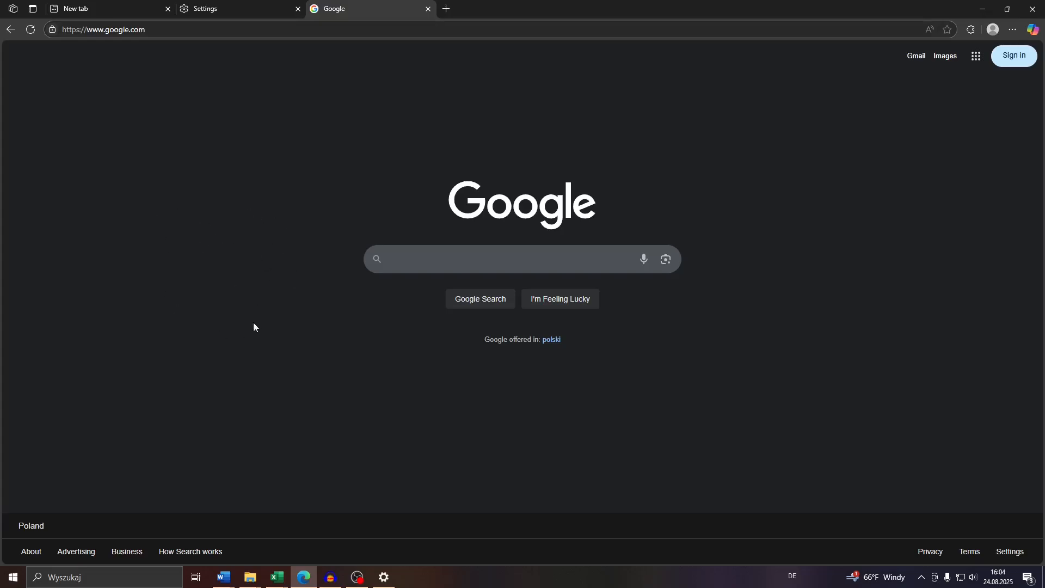
mouse_move(256, 363)
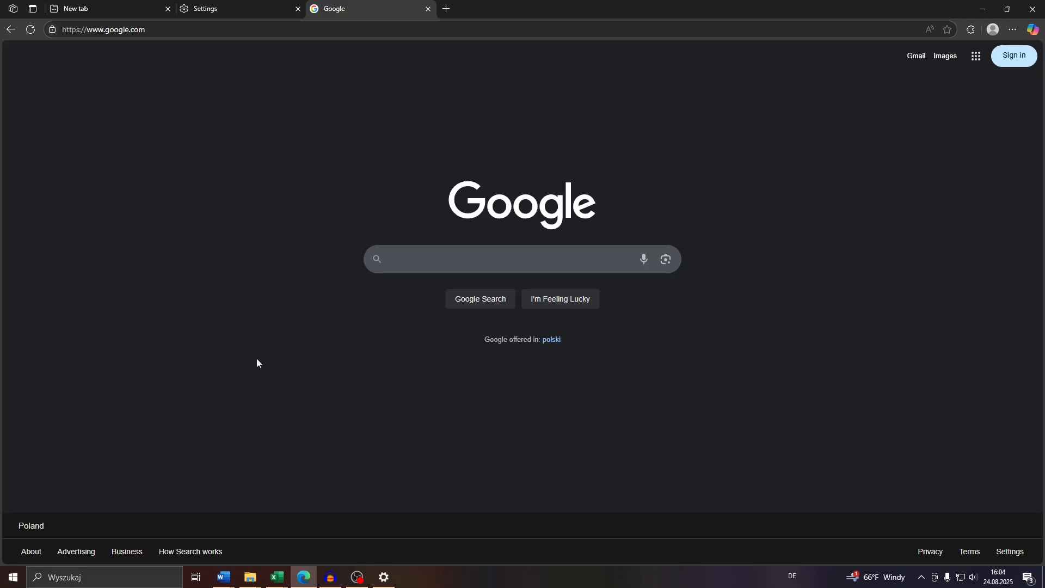
mouse_move(279, 337)
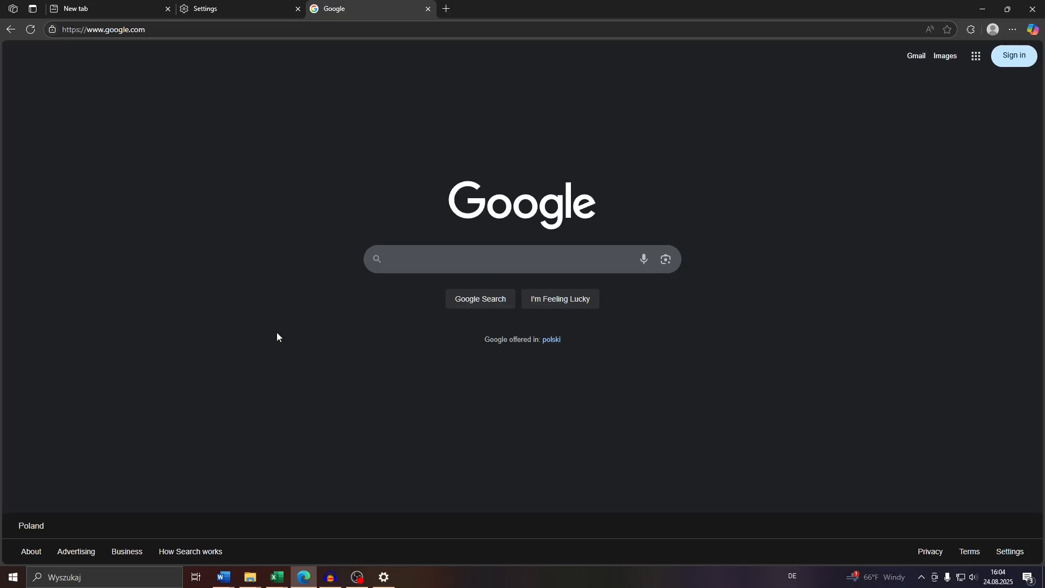
mouse_move(214, 307)
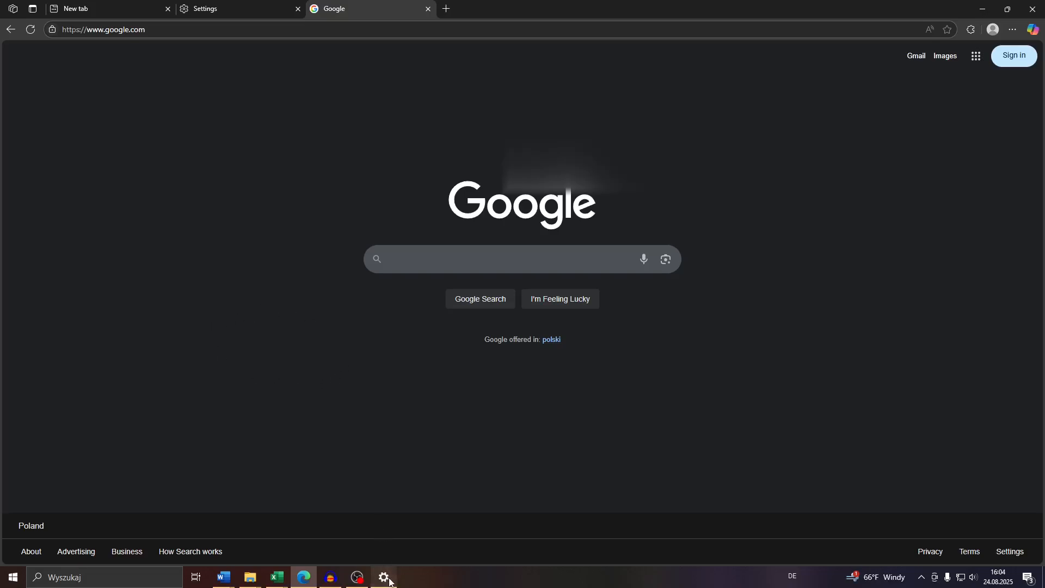
- Launch Windows Settings from the taskbar gear and enter the System section
click(383, 576)
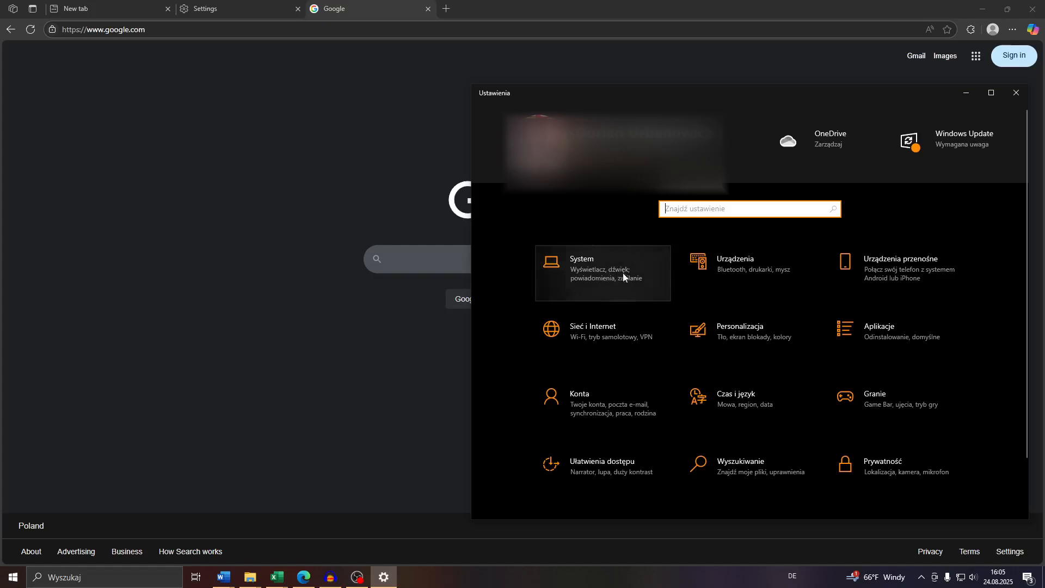
mouse_move(580, 278)
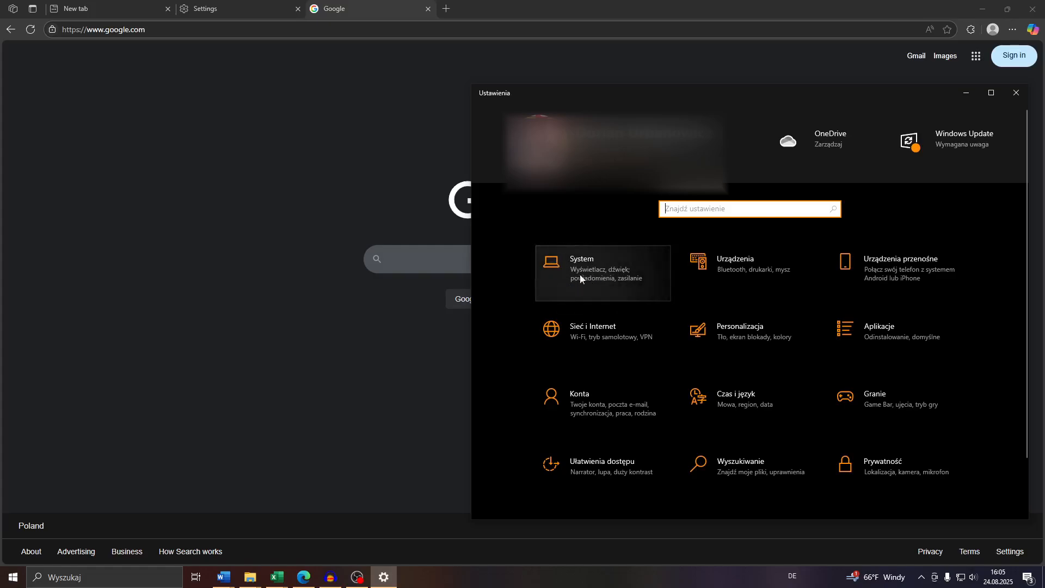
click(581, 273)
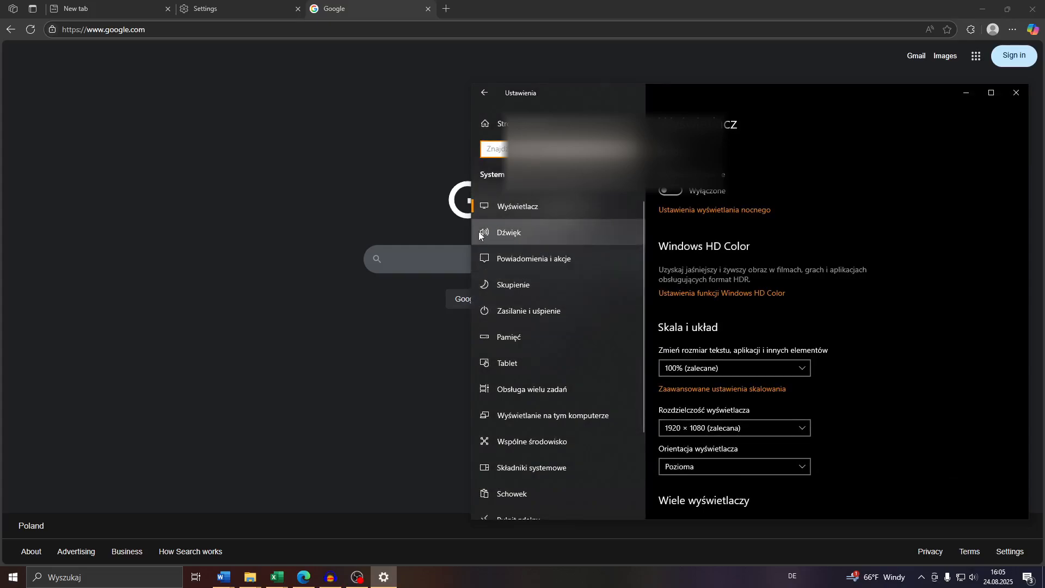
mouse_move(514, 233)
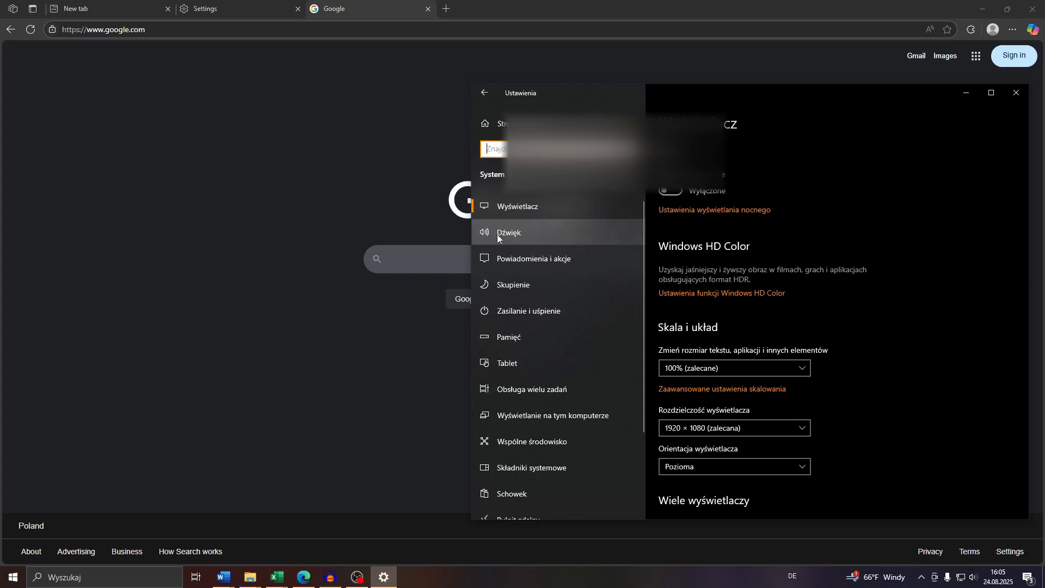
- On the Sound (Dźwięk) page, select Głośniki (USB Audio Device) as output
click(508, 232)
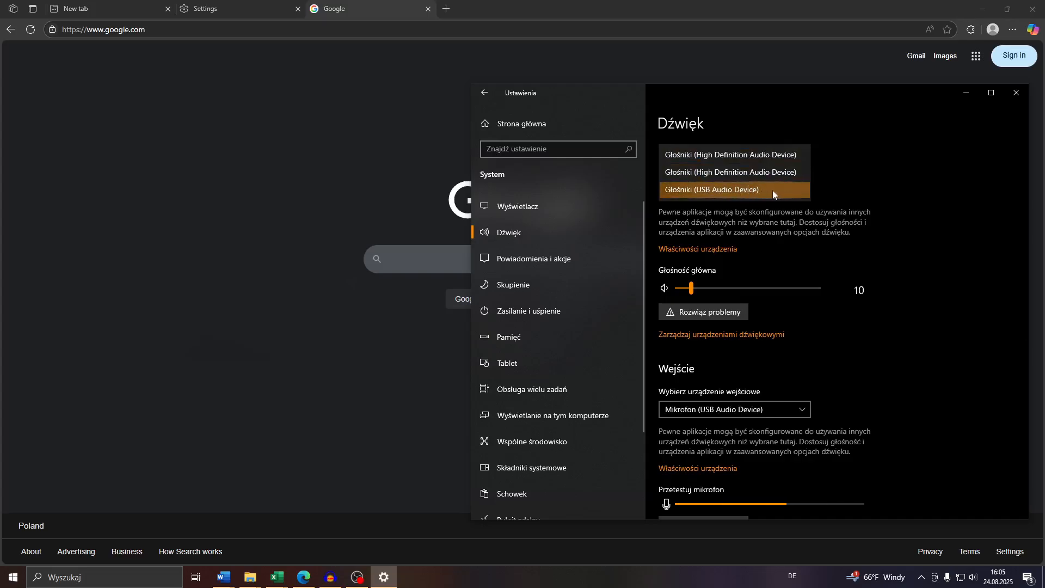
click(711, 190)
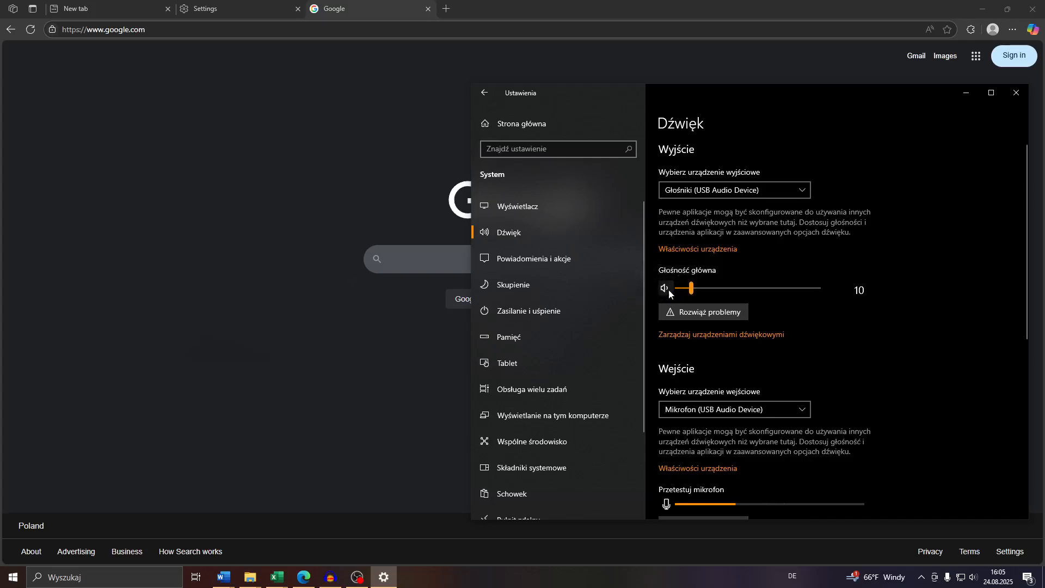
- Toggle mute on the Głośność główna master volume, leaving the level at 10
click(665, 288)
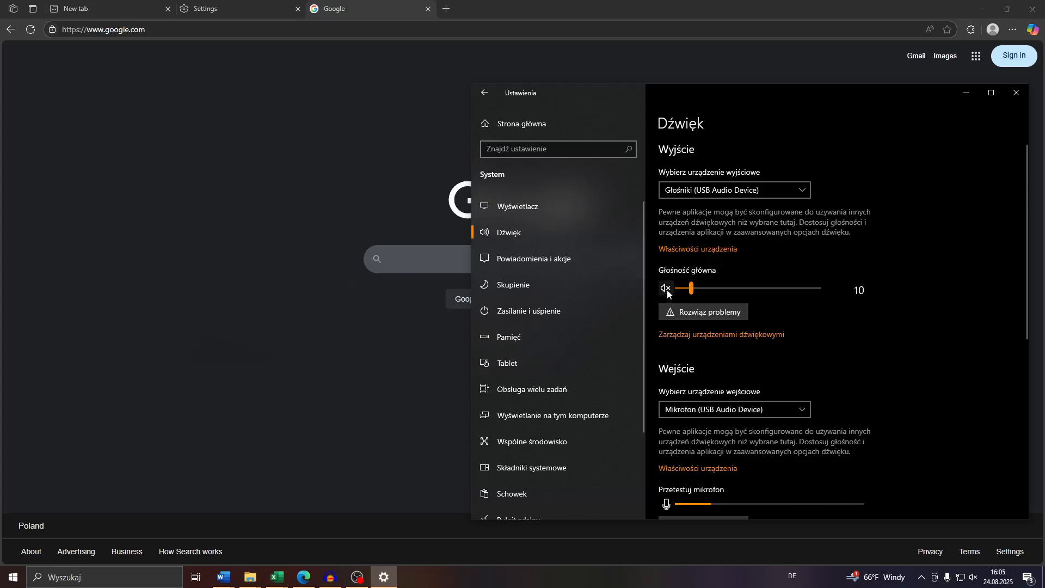
mouse_move(665, 288)
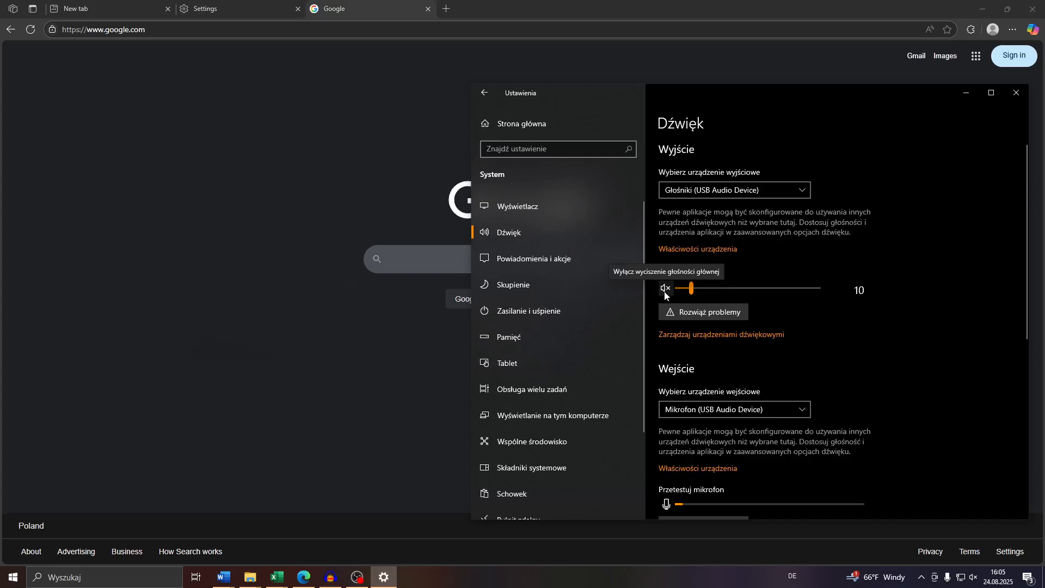